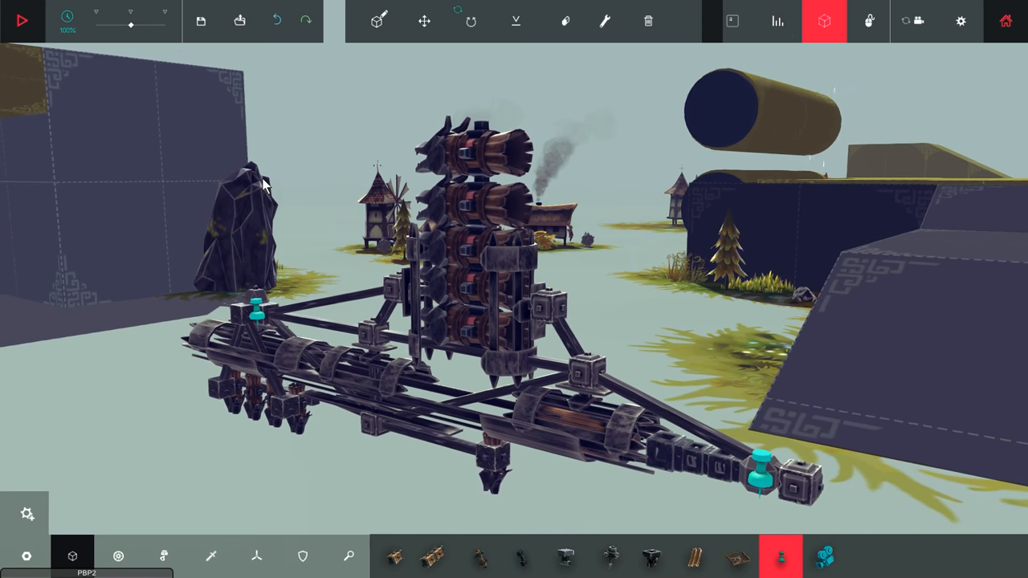
- Close the Automatron configuration that lists the RocketBlock slider and delay actions
{"action": "left_click", "coordinate": [26, 20]}
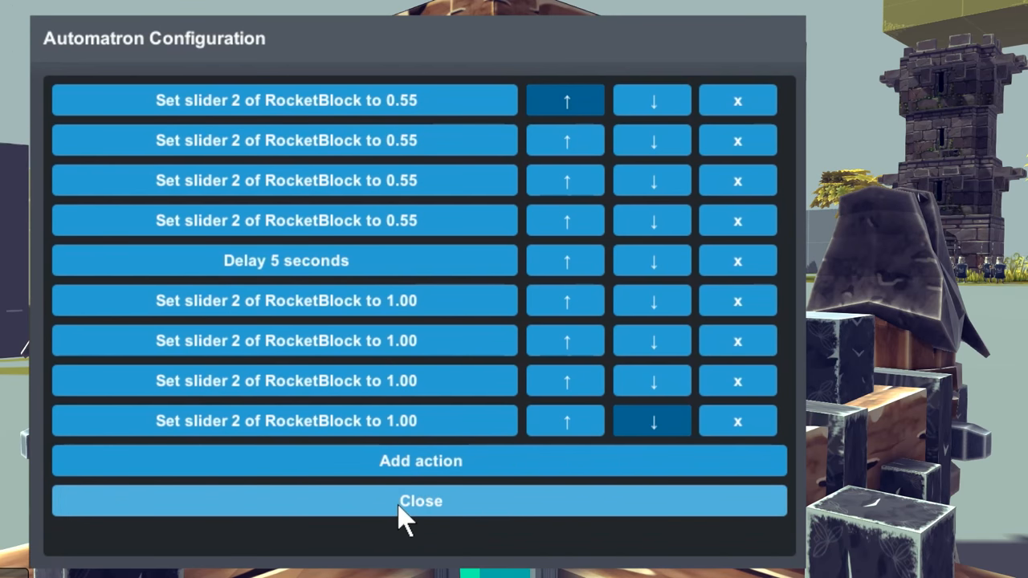
{"action": "left_click", "coordinate": [420, 502]}
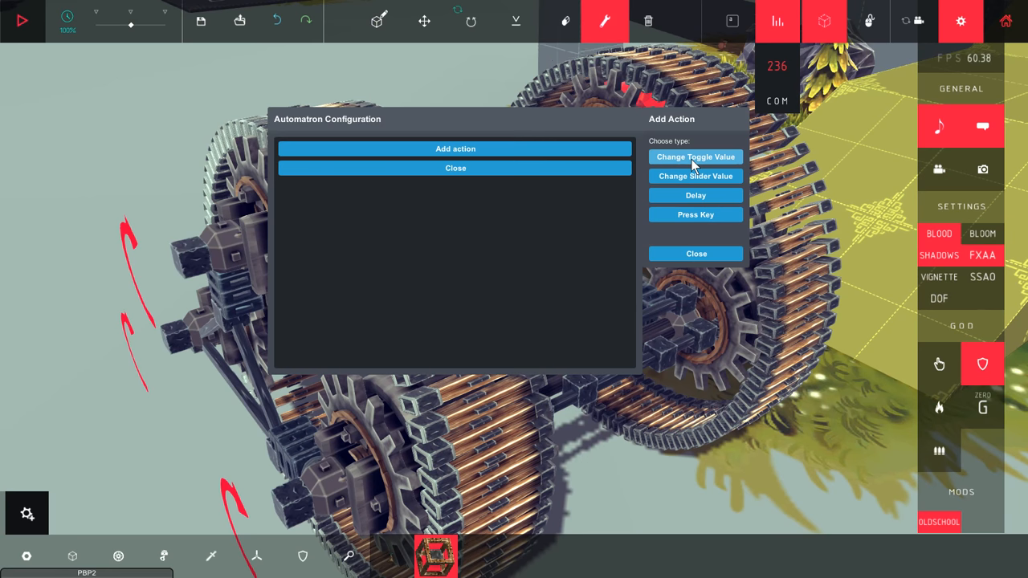
- Add a Change Slider Value action and enter 1.5 as the Wheel slider target
{"action": "left_click", "coordinate": [695, 176]}
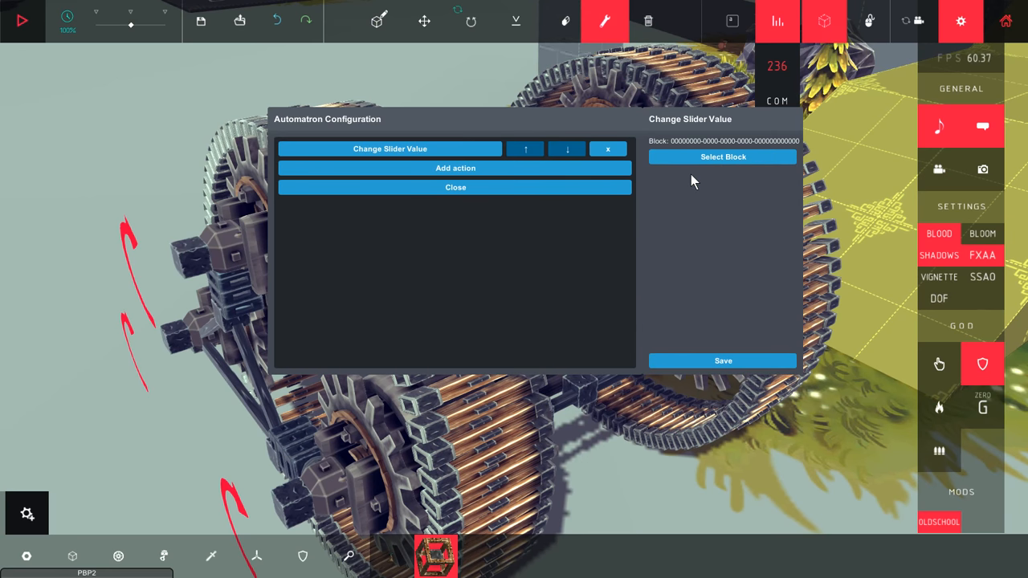
{"action": "mouse_move", "coordinate": [726, 165]}
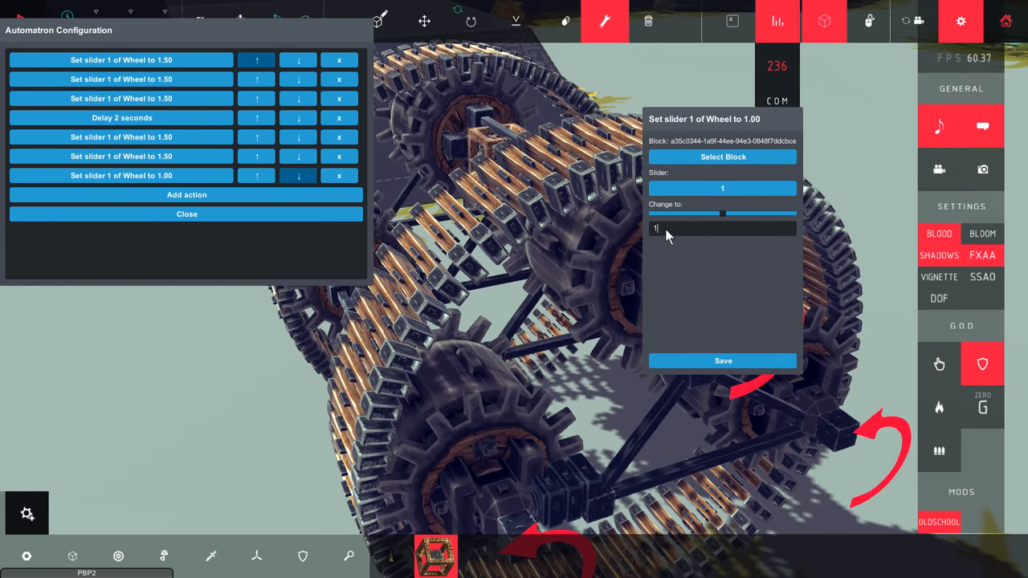
{"action": "type", "text": "1.5"}
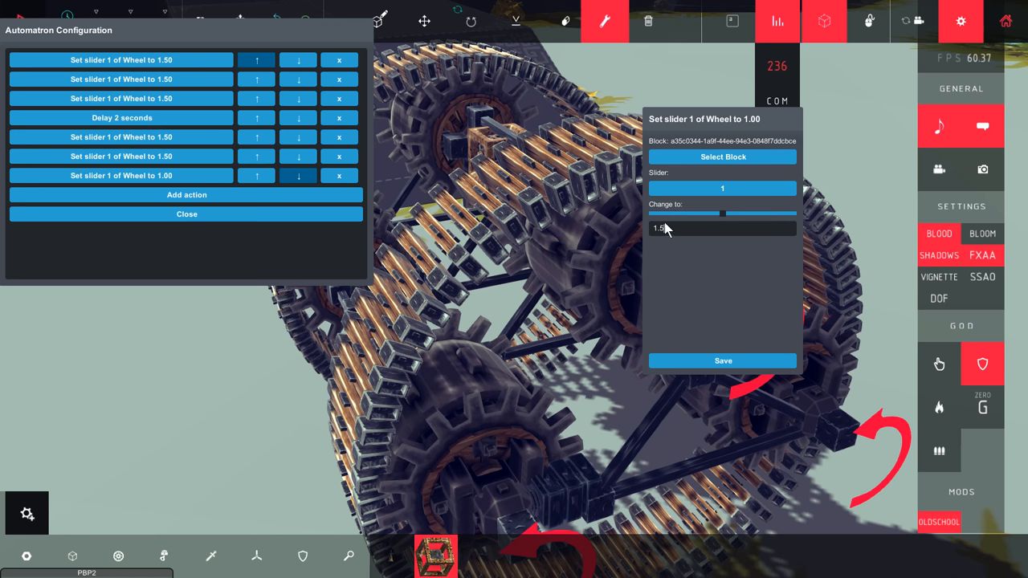
{"action": "mouse_move", "coordinate": [690, 293]}
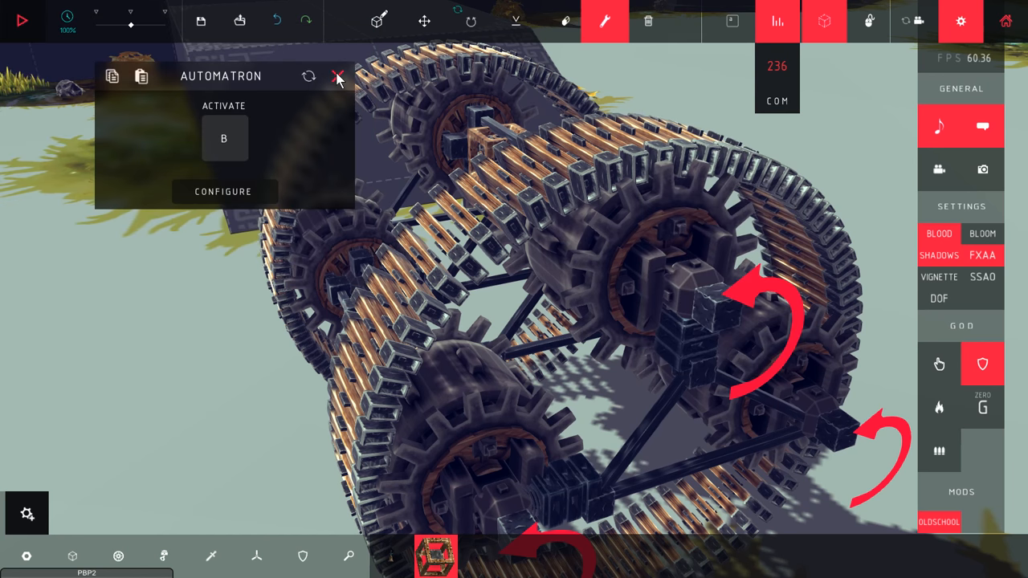
{"action": "left_click", "coordinate": [339, 76]}
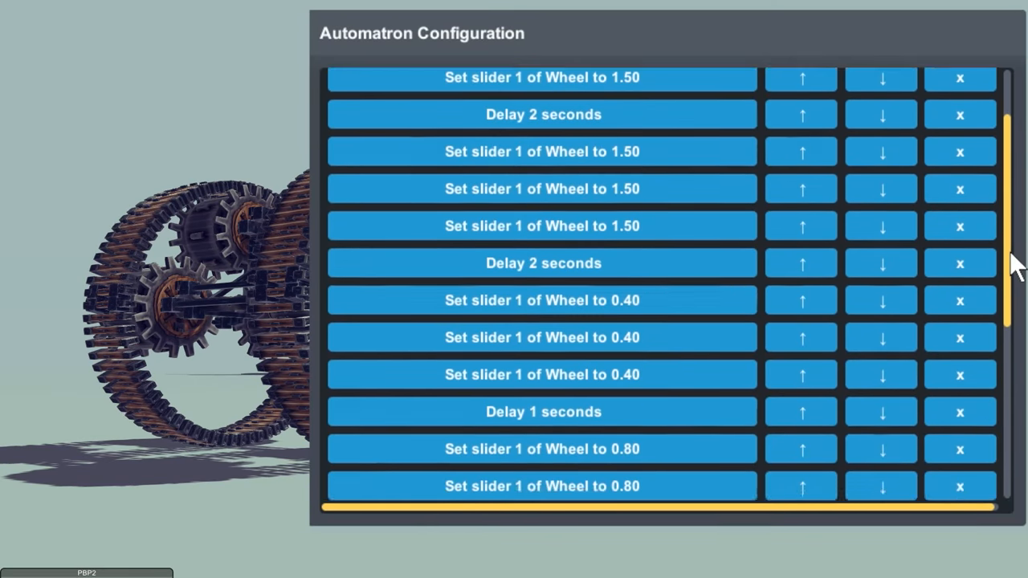
{"action": "scroll", "scroll_direction": "down", "scroll_amount": 3}
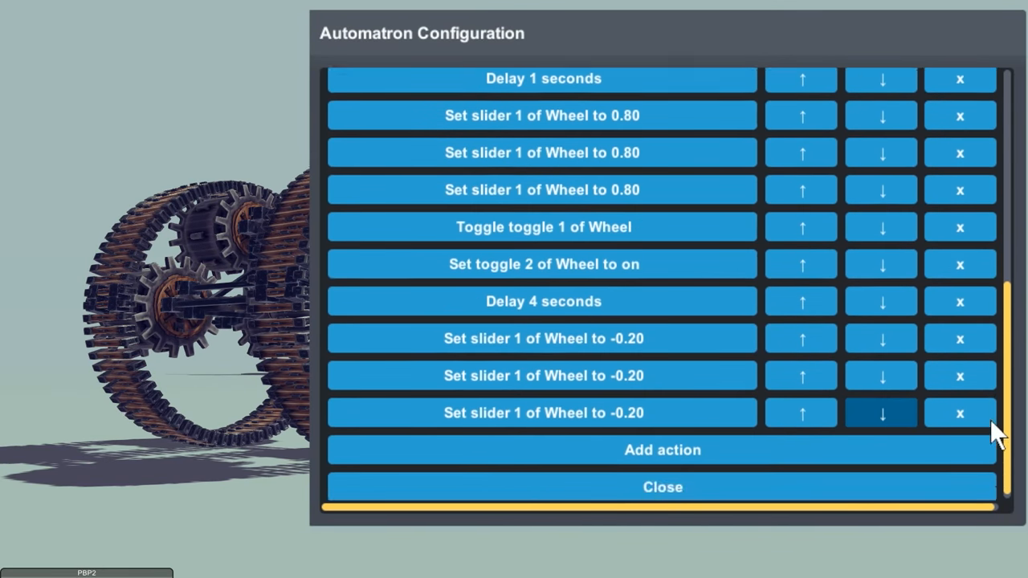
{"action": "left_click", "coordinate": [662, 487]}
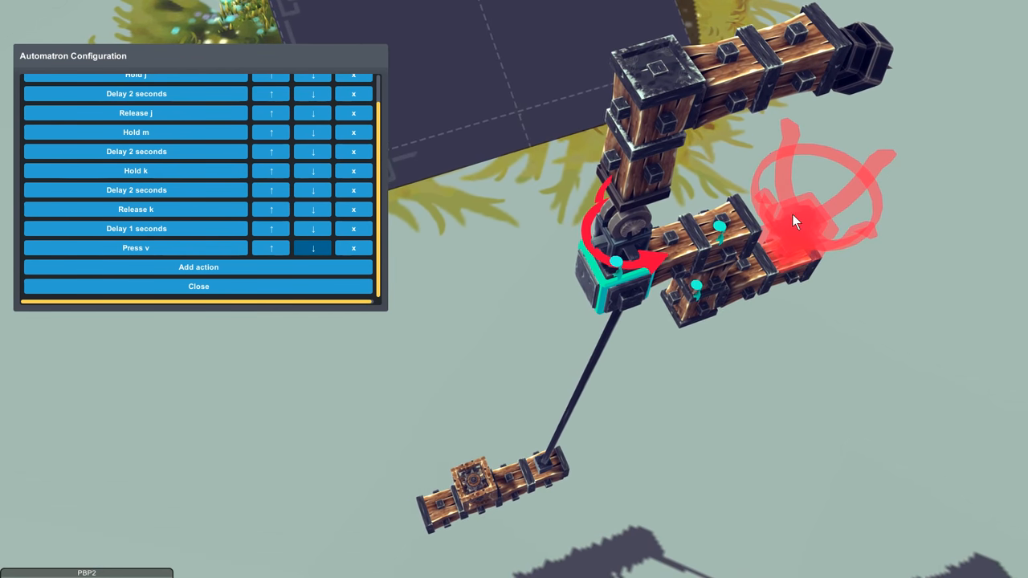
{"action": "left_click", "coordinate": [199, 286]}
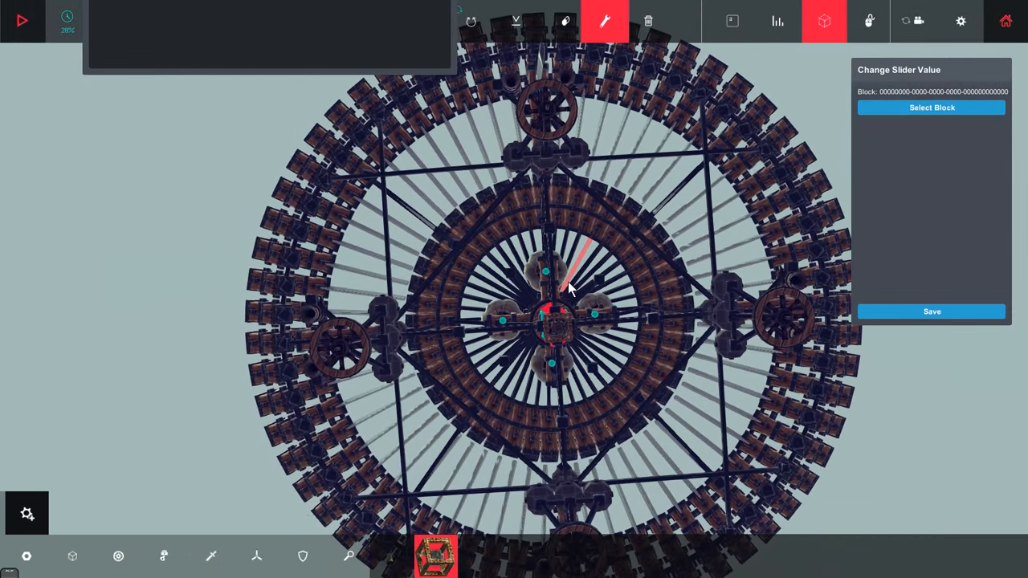
- Select a rocket block and save a slider 2 change to 0.00 as an action
{"action": "left_click", "coordinate": [931, 107]}
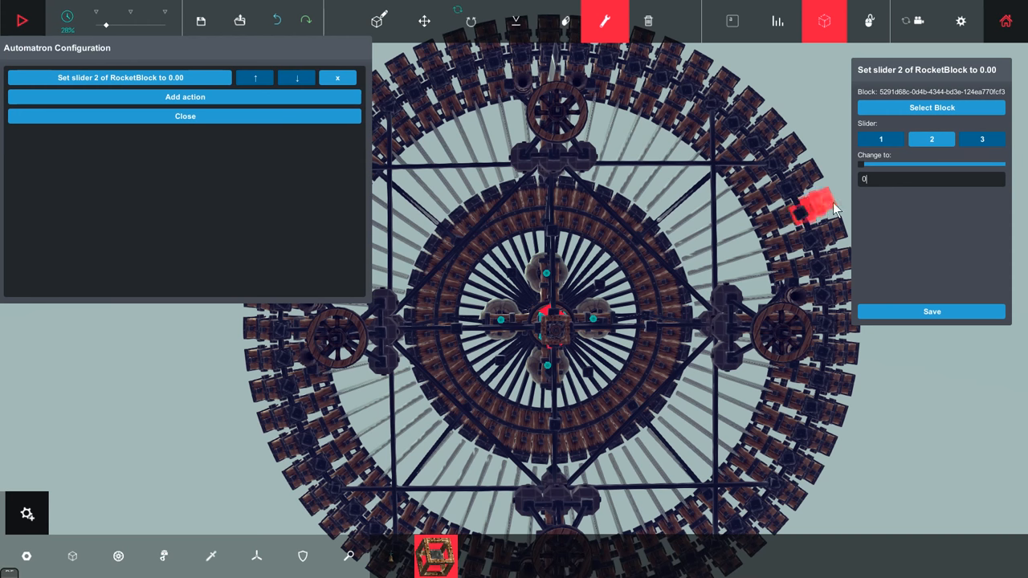
{"action": "left_click", "coordinate": [931, 107]}
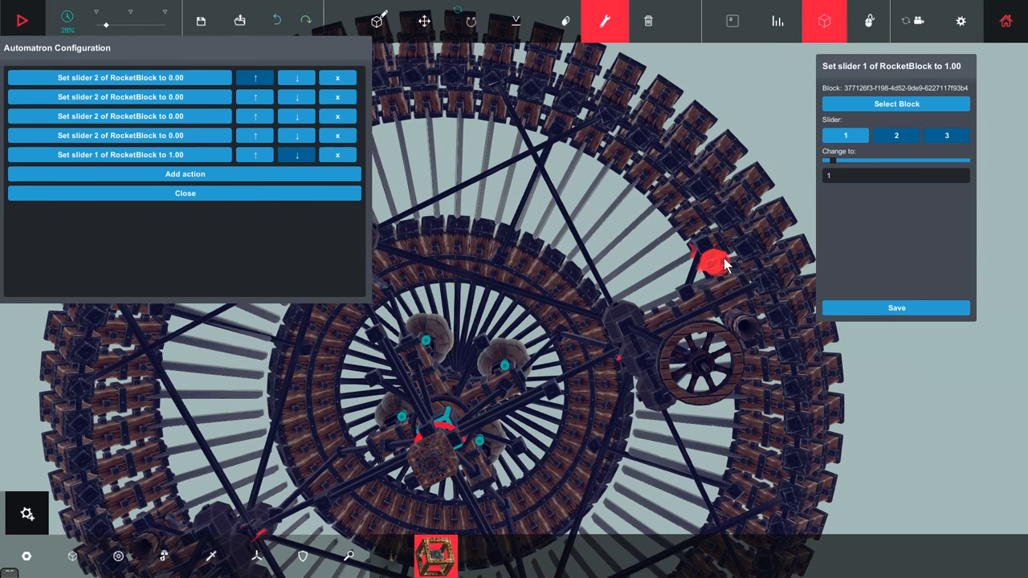
{"action": "left_click", "coordinate": [896, 134]}
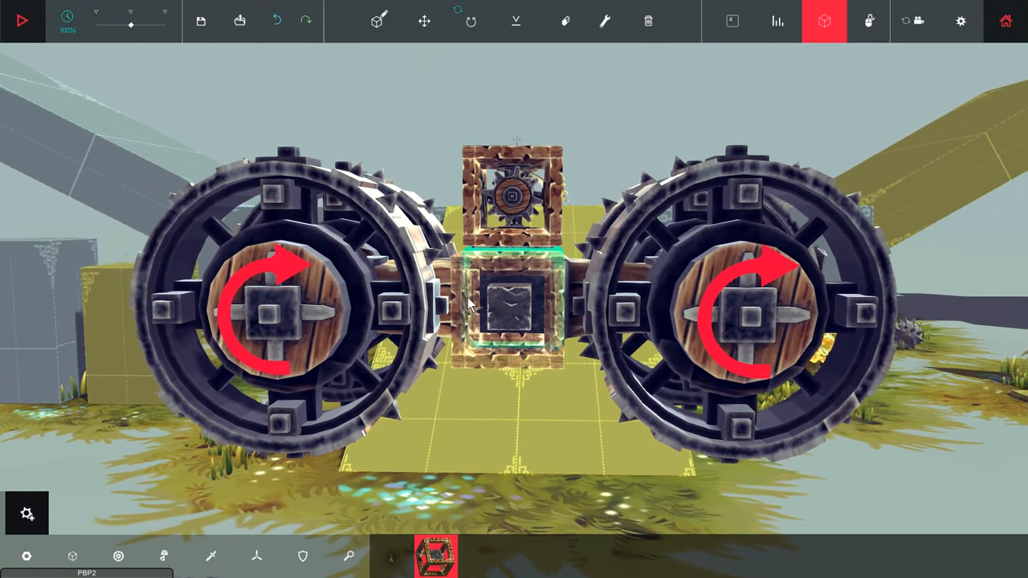
- Go through the Automatron block's key mapping panel and open its empty action configuration
{"action": "left_click", "coordinate": [602, 21]}
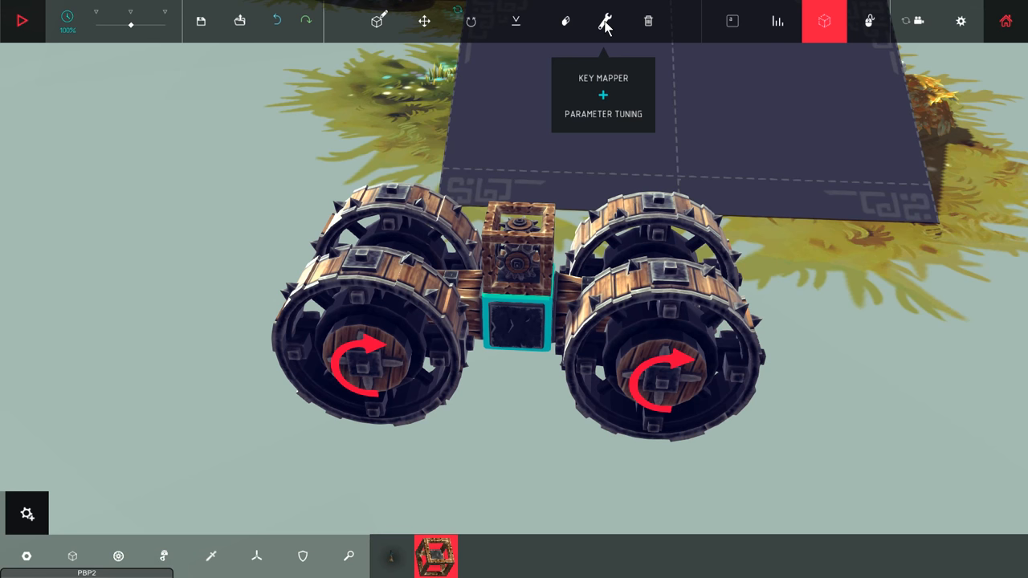
{"action": "left_click", "coordinate": [622, 21]}
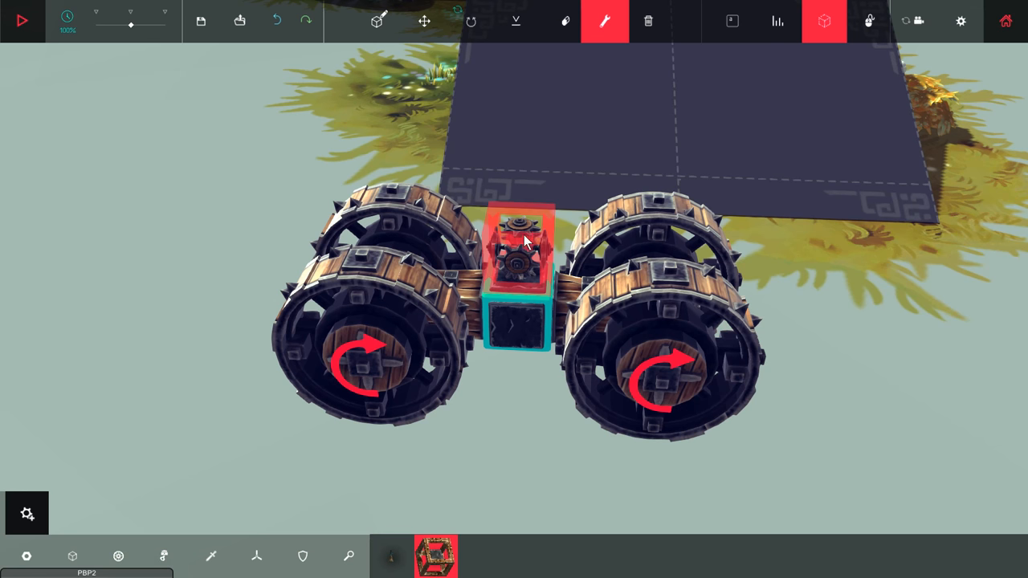
{"action": "left_click", "coordinate": [518, 249]}
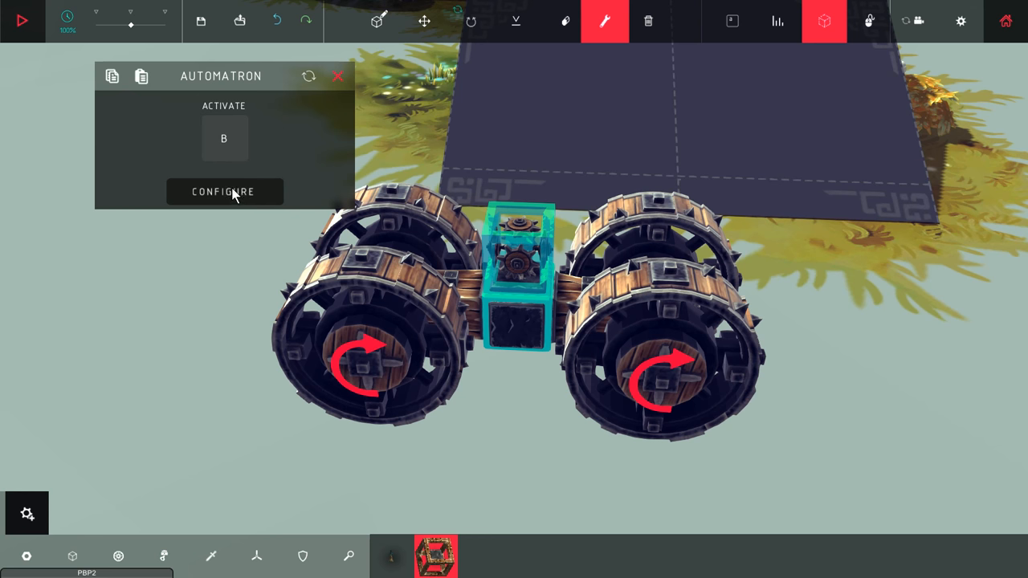
{"action": "left_click", "coordinate": [224, 138]}
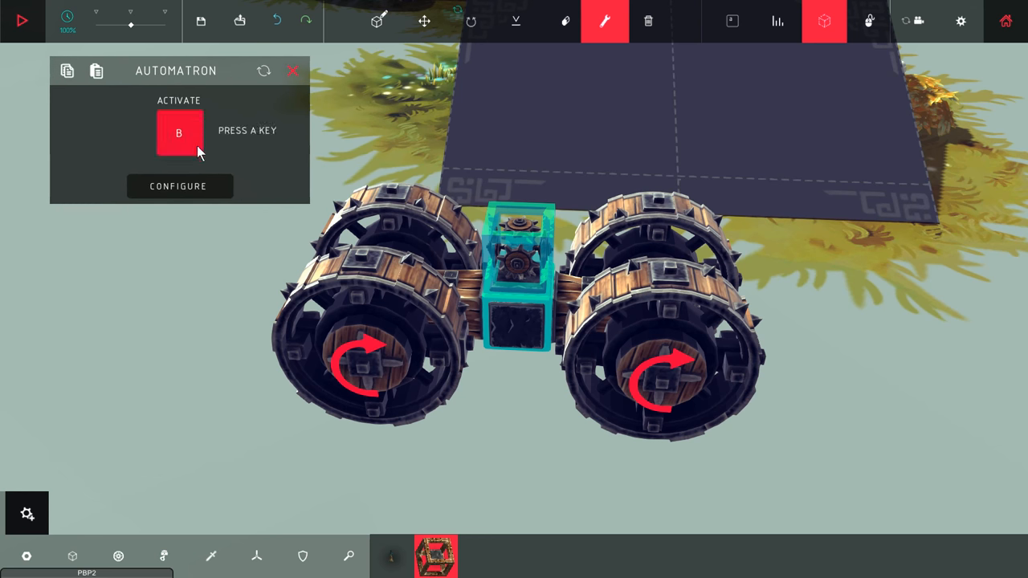
{"action": "left_click", "coordinate": [180, 185]}
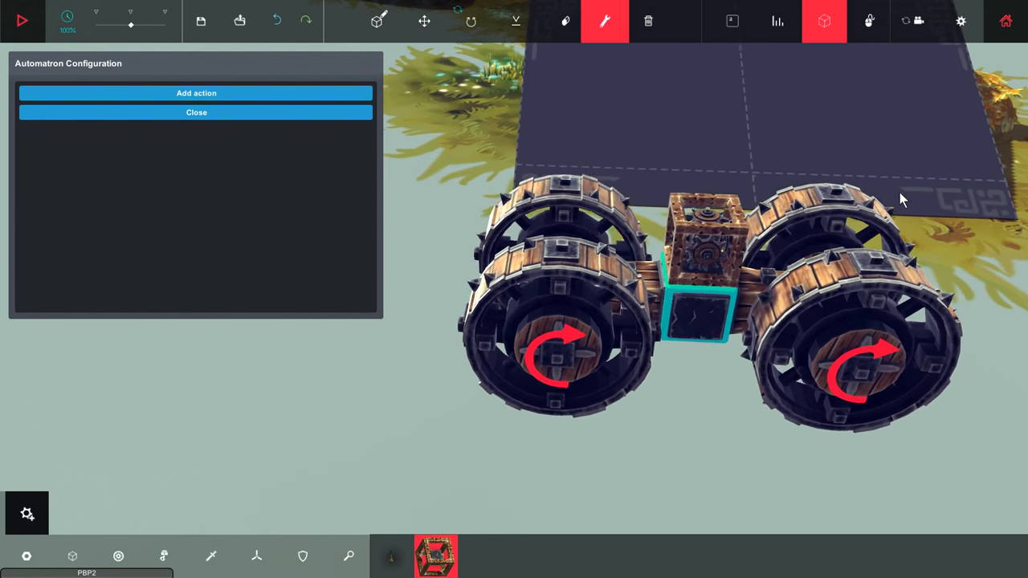
- Add a Change Slider Value action to the empty Automatron sequence
{"action": "left_click", "coordinate": [196, 92]}
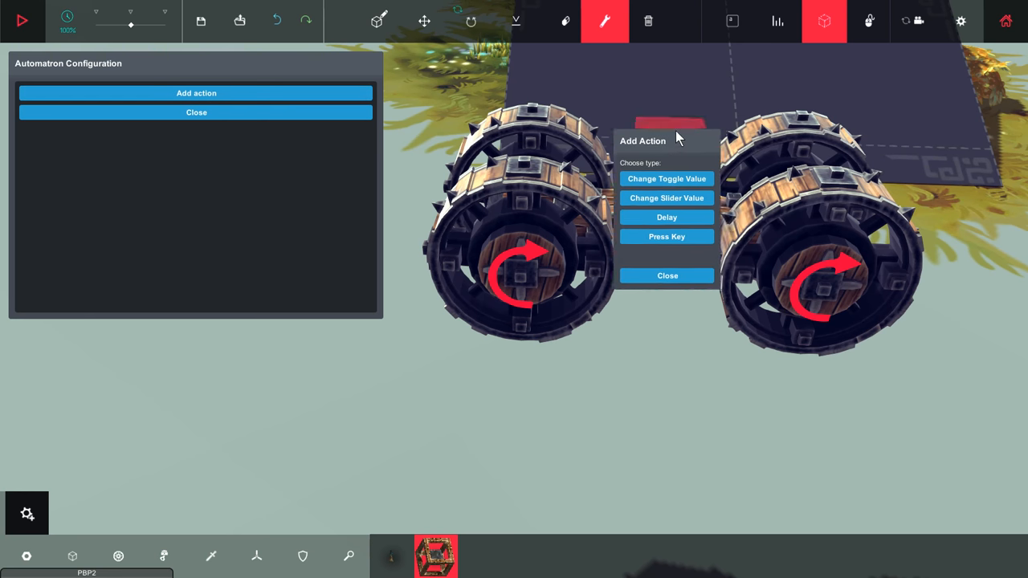
{"action": "left_click_drag", "start_coordinate": [667, 140], "coordinate": [102, 225]}
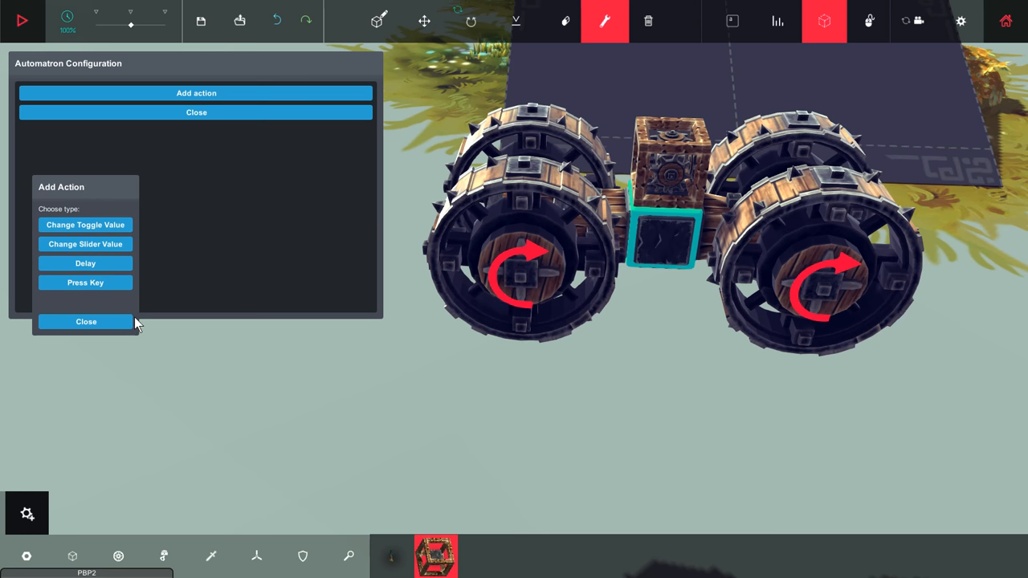
{"action": "mouse_move", "coordinate": [86, 245]}
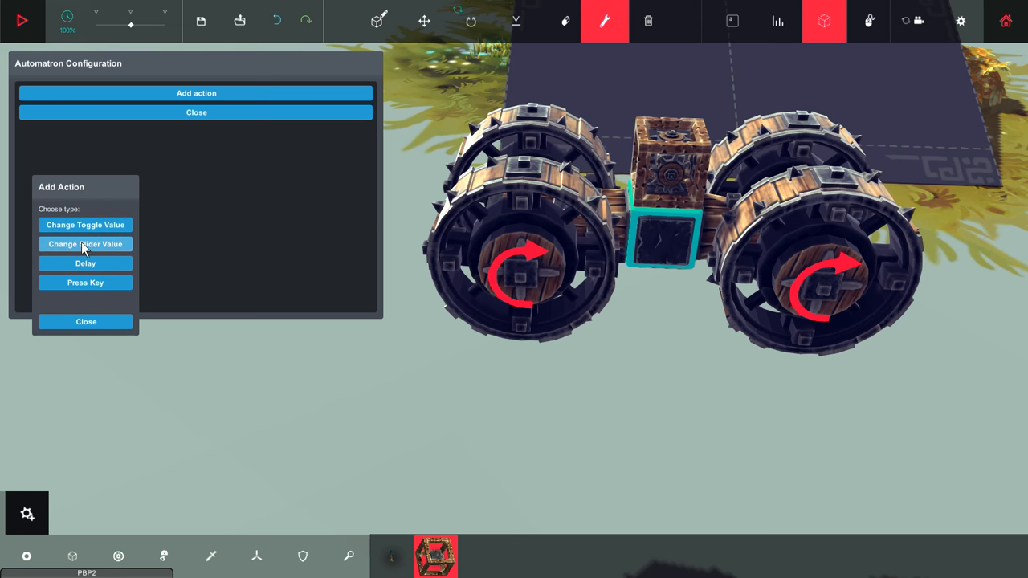
{"action": "left_click", "coordinate": [85, 244]}
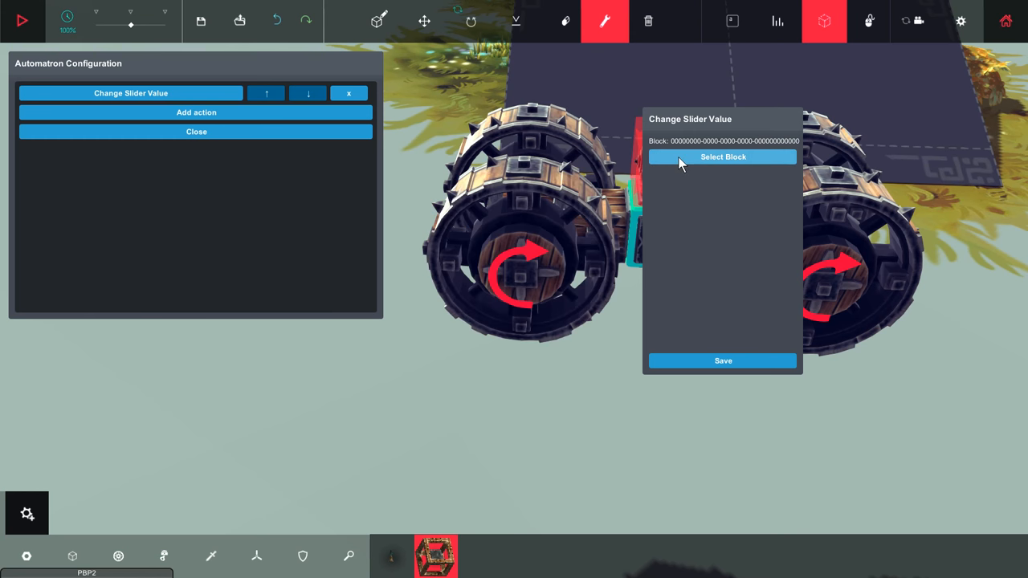
- Target a LargeWheel and save slider 1 changing to 2.00
{"action": "left_click", "coordinate": [722, 157]}
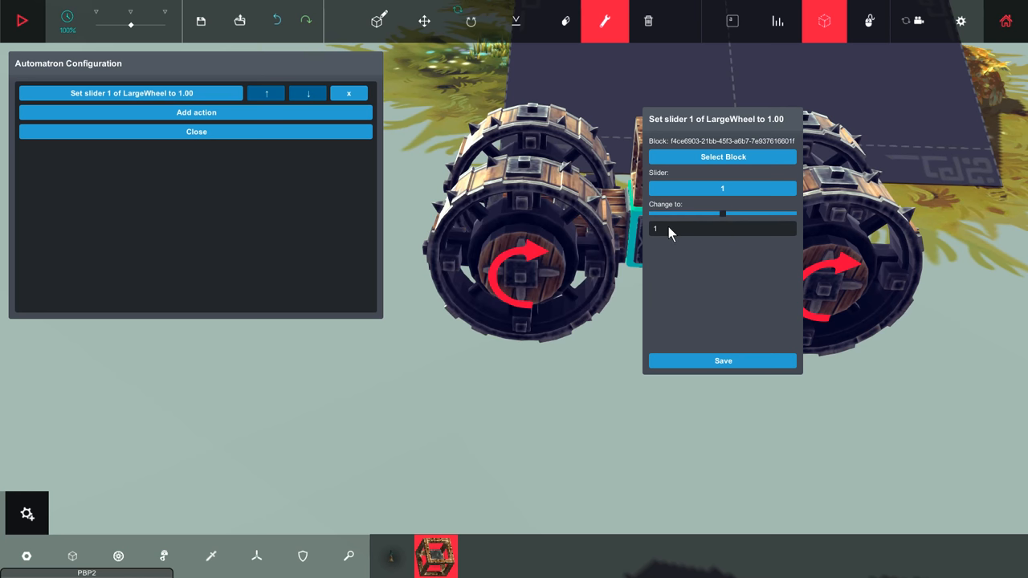
{"action": "left_click", "coordinate": [721, 229]}
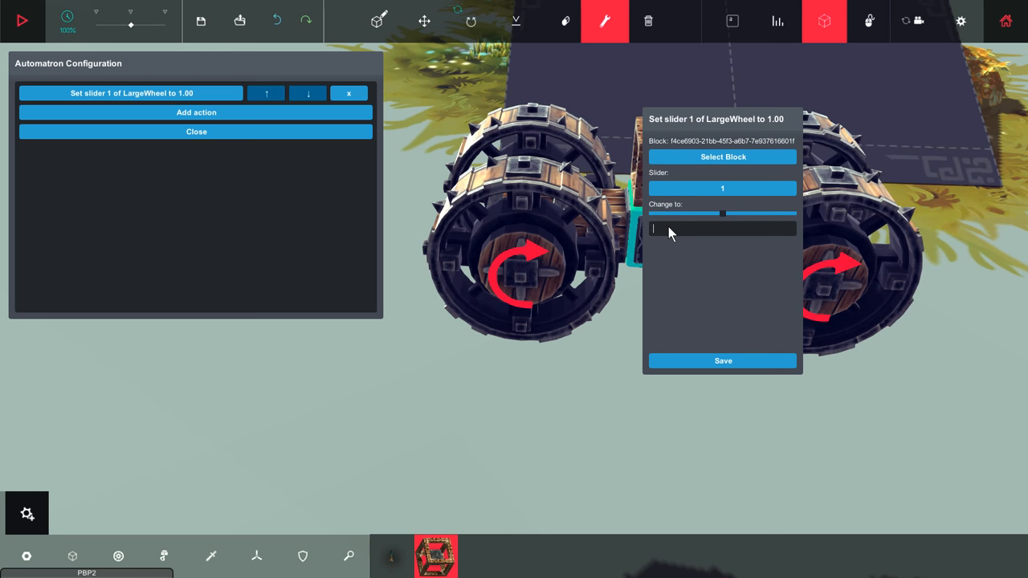
{"action": "type", "text": "2"}
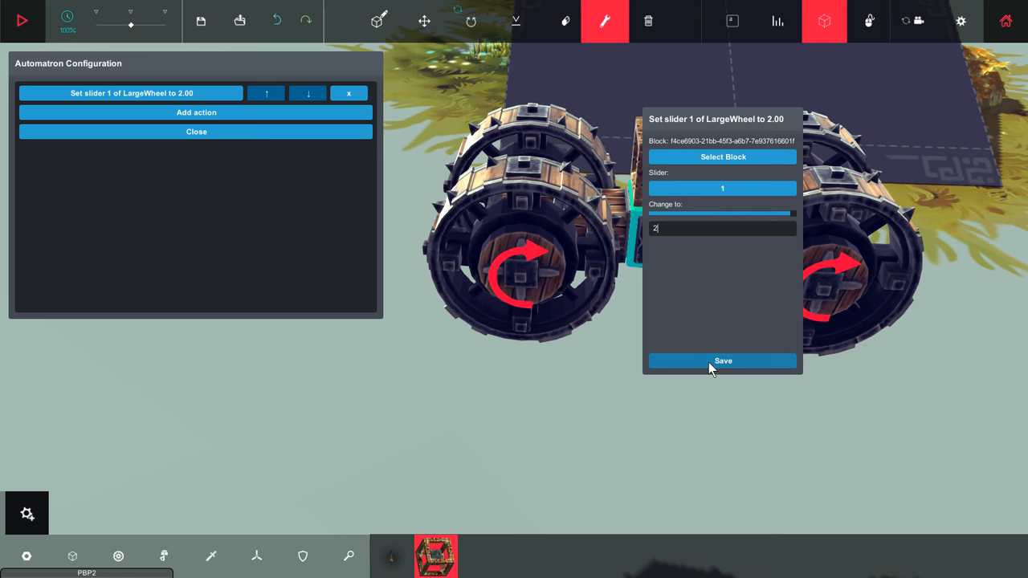
{"action": "left_click", "coordinate": [722, 361]}
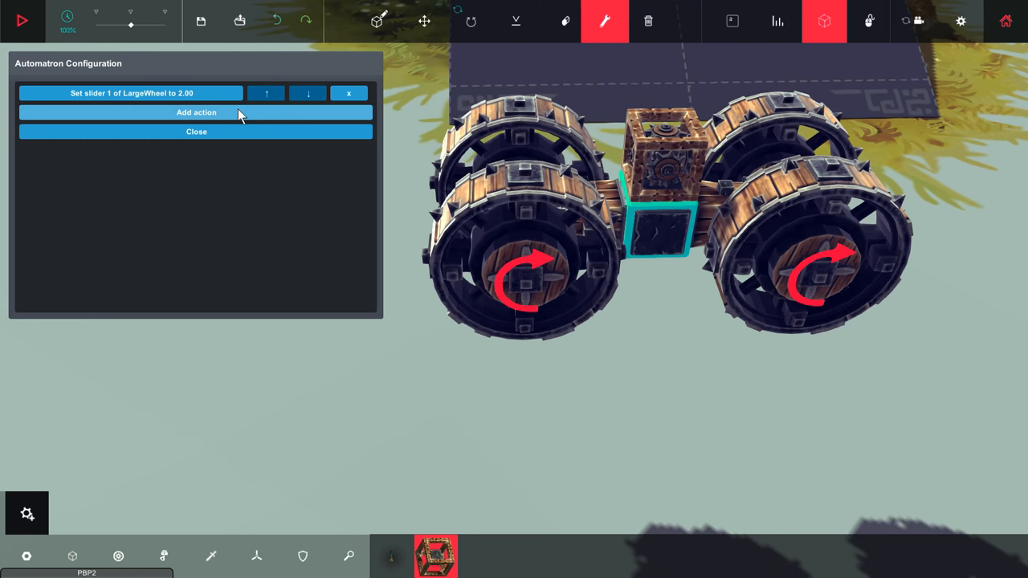
- Save a second slider-change action on the other LargeWheel, targeting 2.00
{"action": "left_click", "coordinate": [196, 112]}
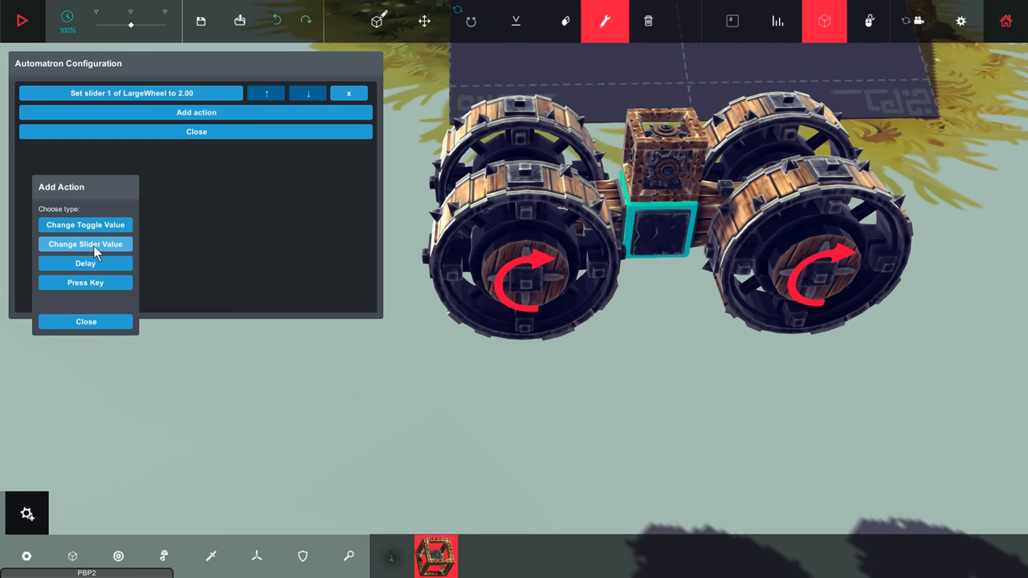
{"action": "left_click", "coordinate": [85, 243]}
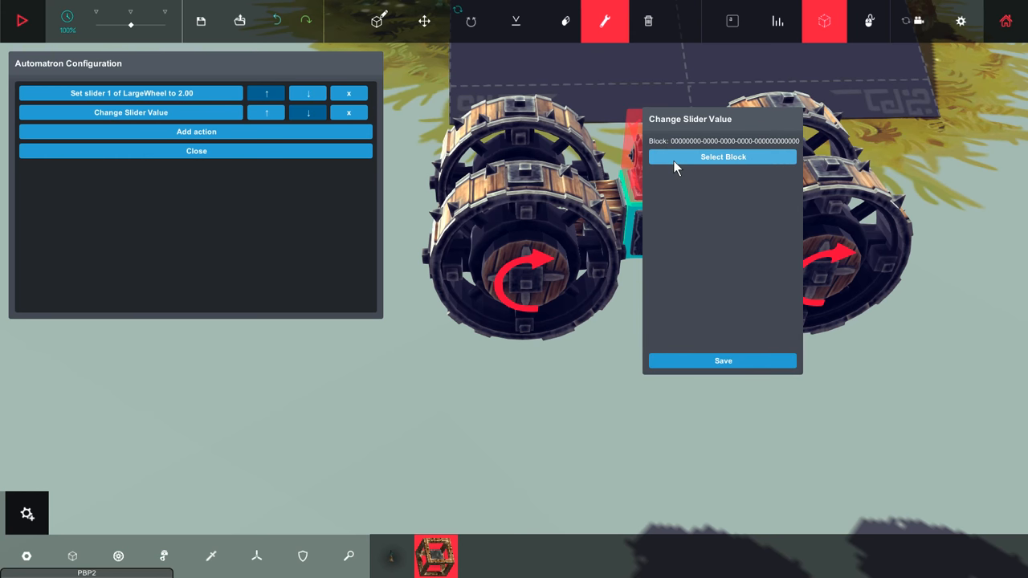
{"action": "left_click", "coordinate": [723, 157]}
{"action": "type", "text": "2"}
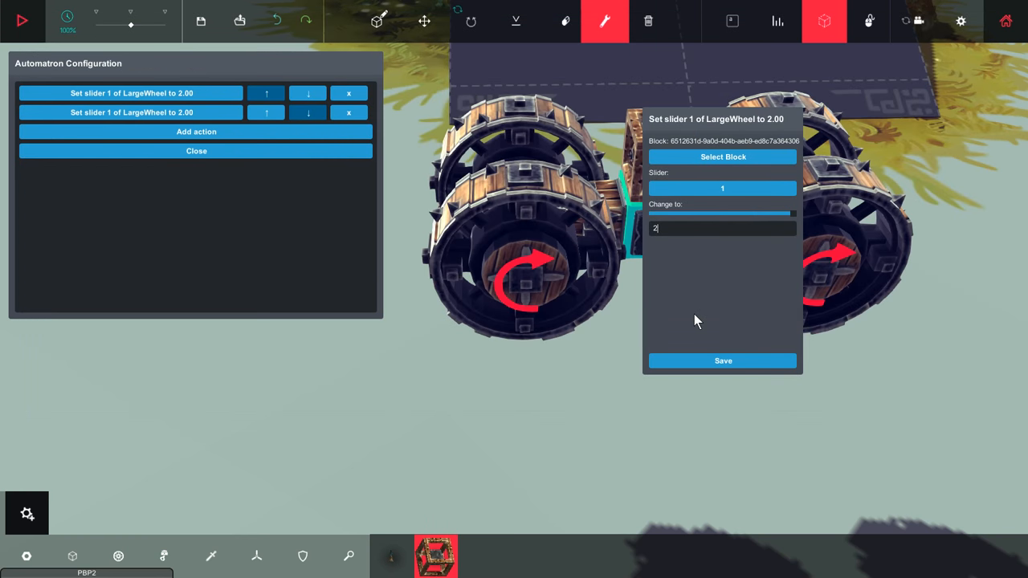
{"action": "left_click", "coordinate": [723, 361]}
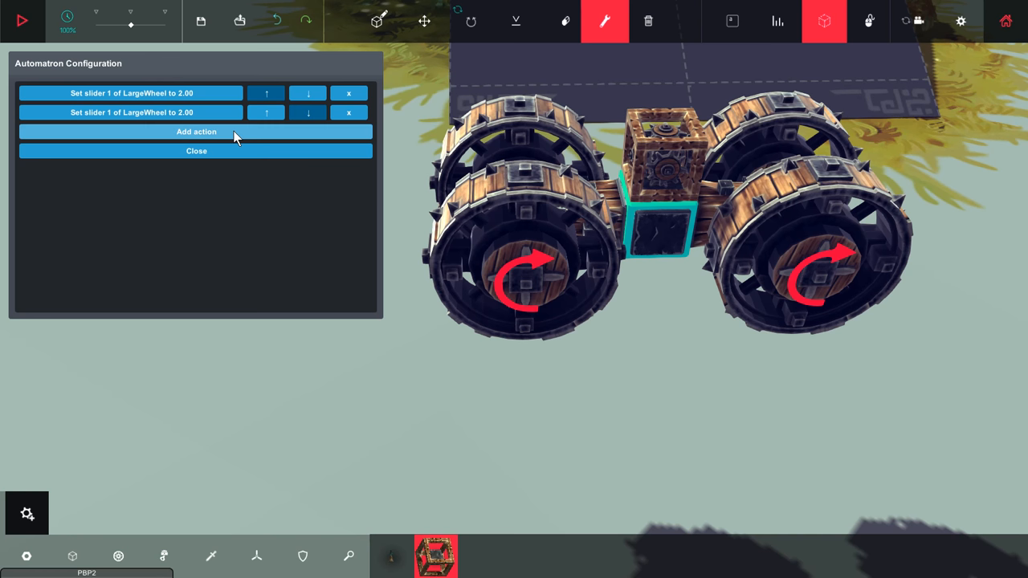
{"action": "left_click", "coordinate": [196, 131]}
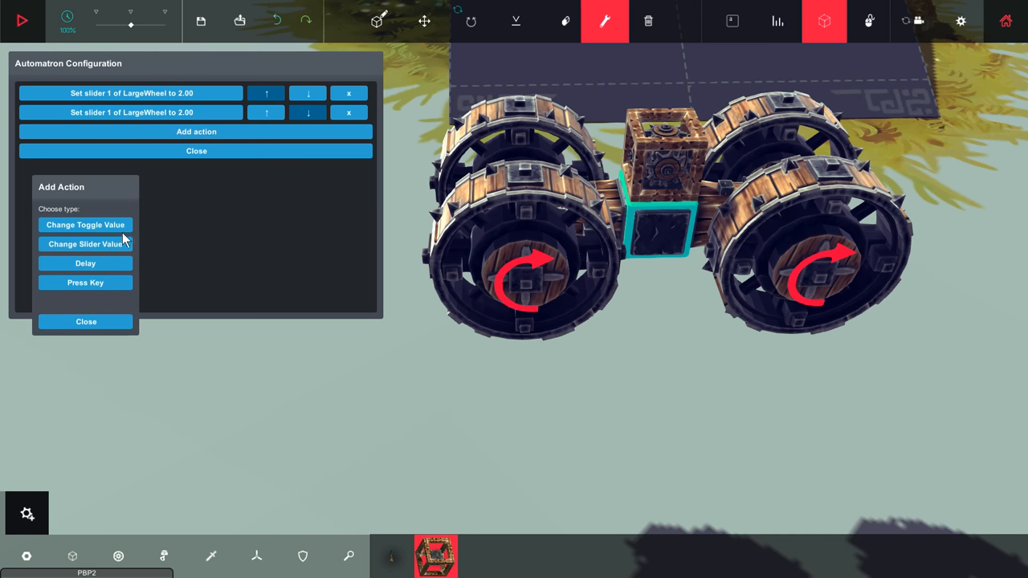
- Save the third action as a 3-second delay
{"action": "left_click", "coordinate": [85, 263]}
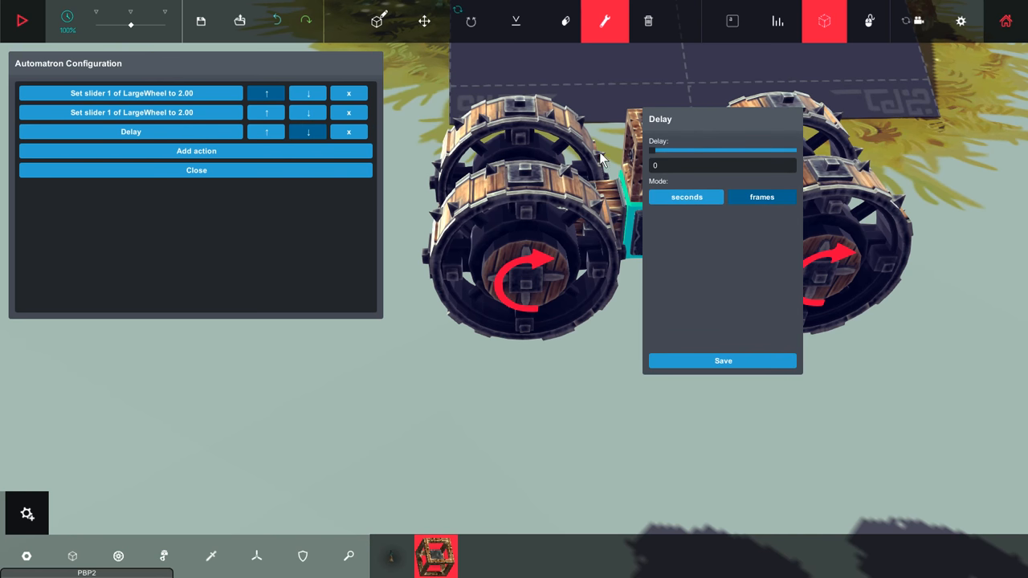
{"action": "left_click", "coordinate": [722, 165]}
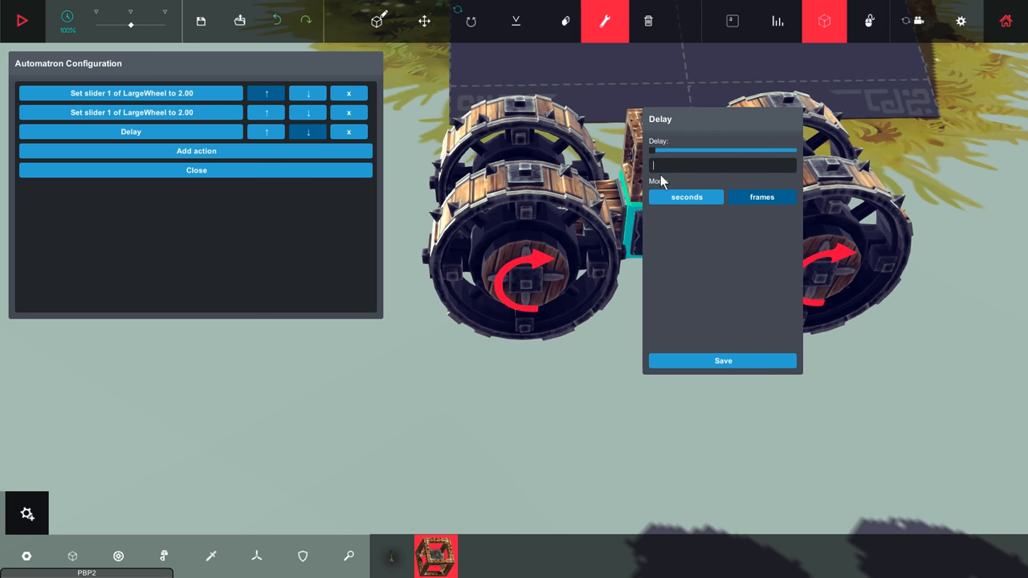
{"action": "type", "text": "3"}
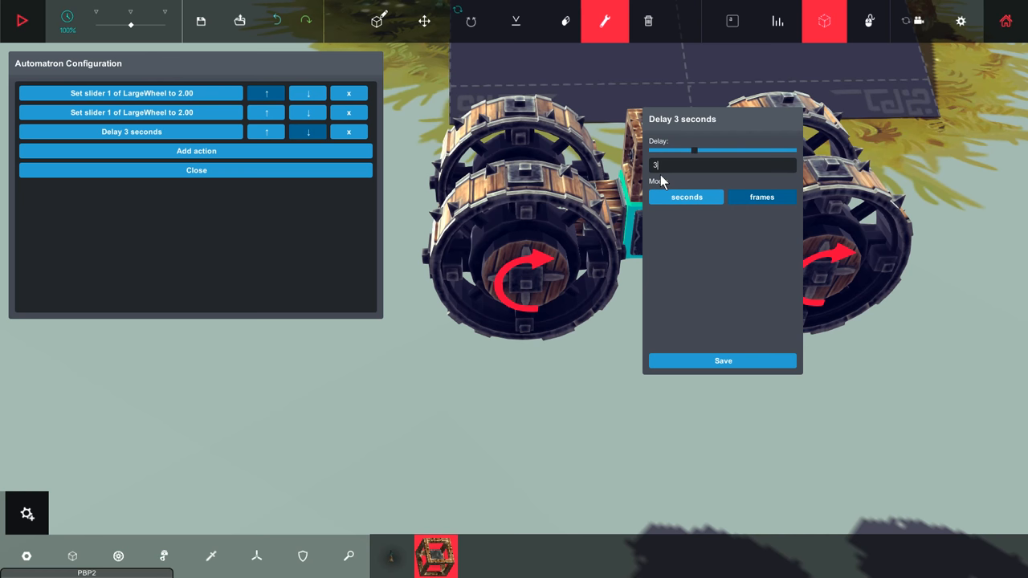
{"action": "left_click", "coordinate": [722, 361]}
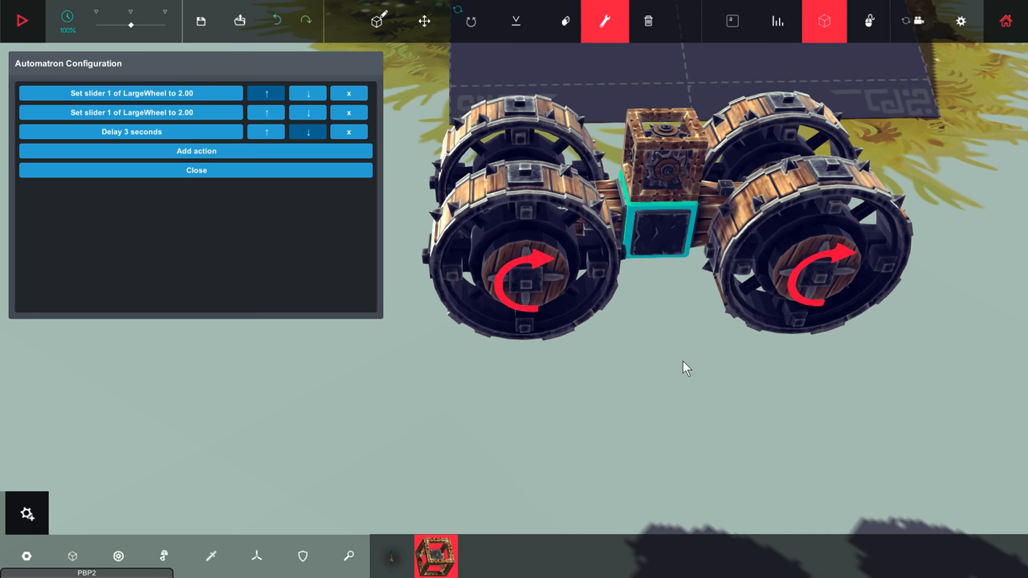
{"action": "mouse_move", "coordinate": [134, 141]}
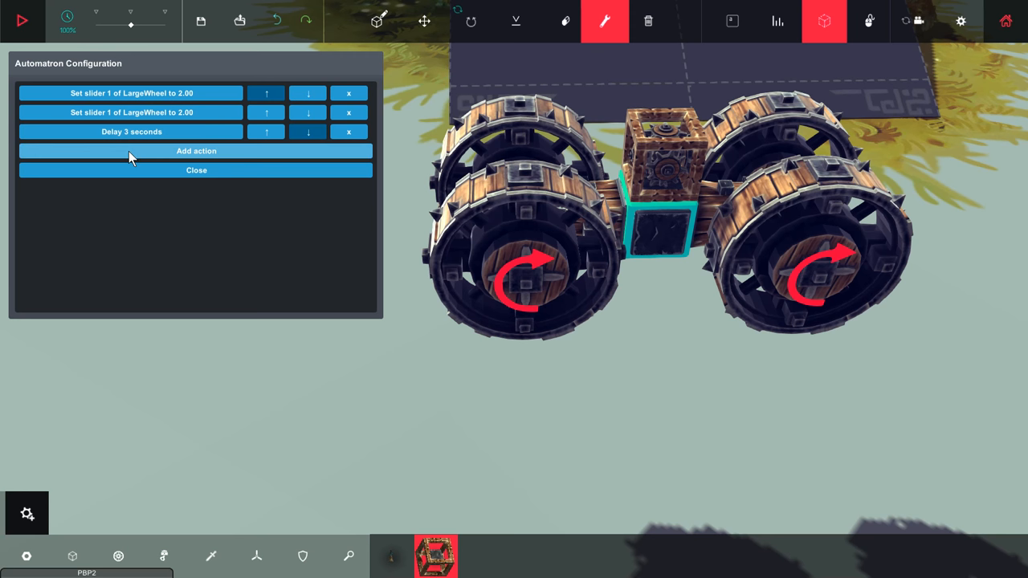
- Save a fourth action changing a LargeWheel's slider 1 to -2.00
{"action": "left_click", "coordinate": [196, 151]}
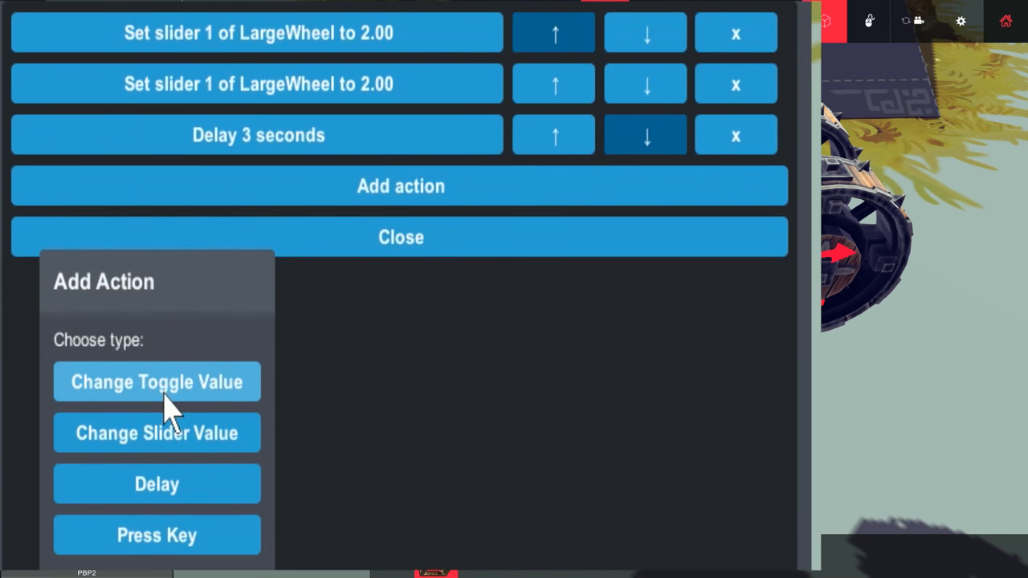
{"action": "mouse_move", "coordinate": [177, 445]}
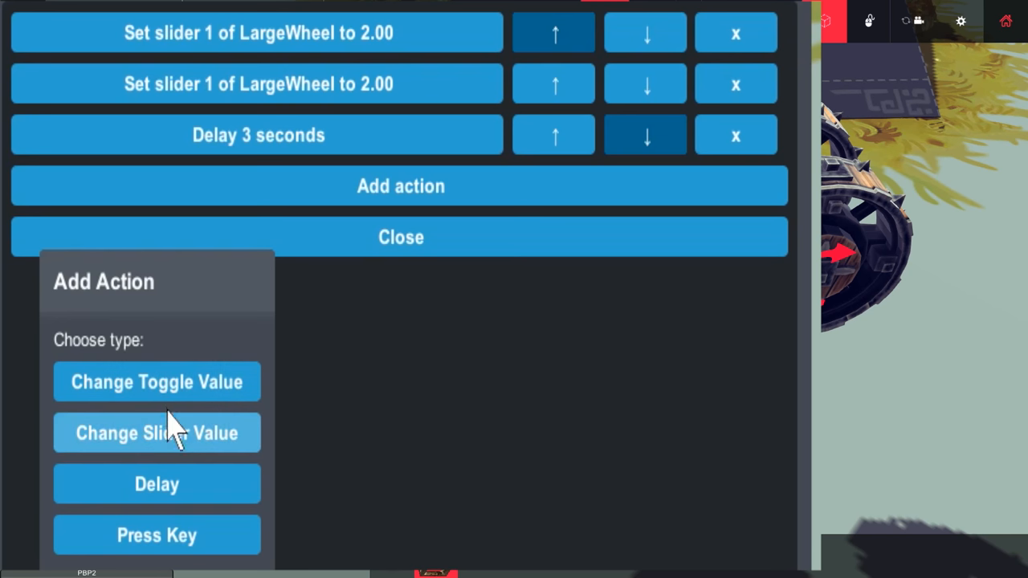
{"action": "left_click", "coordinate": [156, 433]}
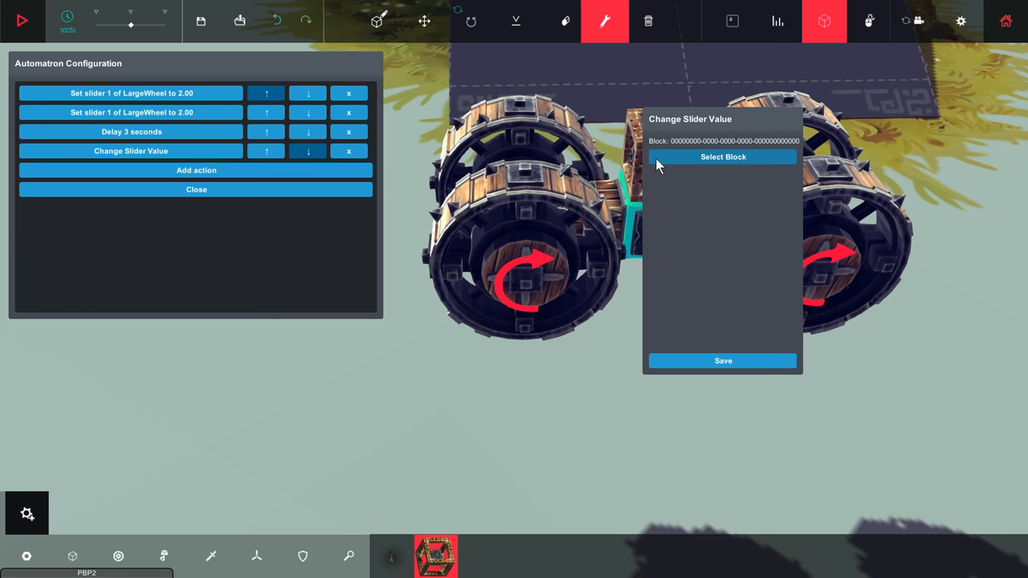
{"action": "left_click", "coordinate": [723, 157]}
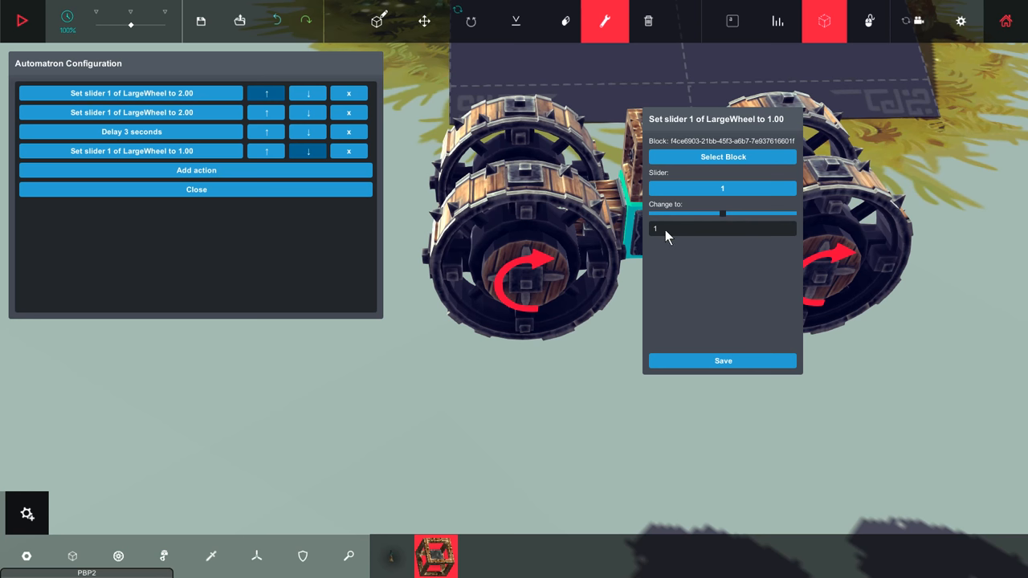
{"action": "left_click", "coordinate": [722, 228]}
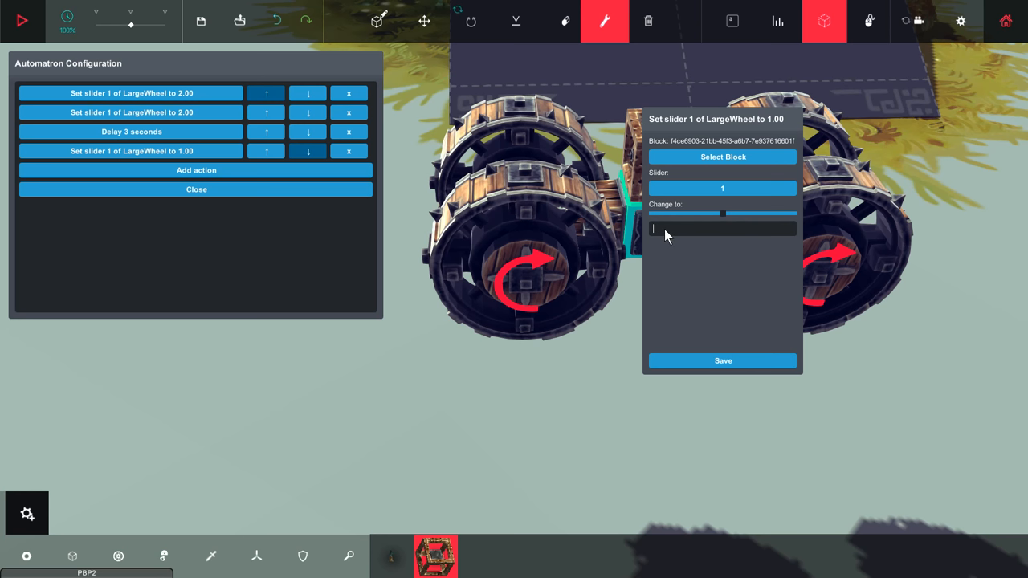
{"action": "type", "text": "-2"}
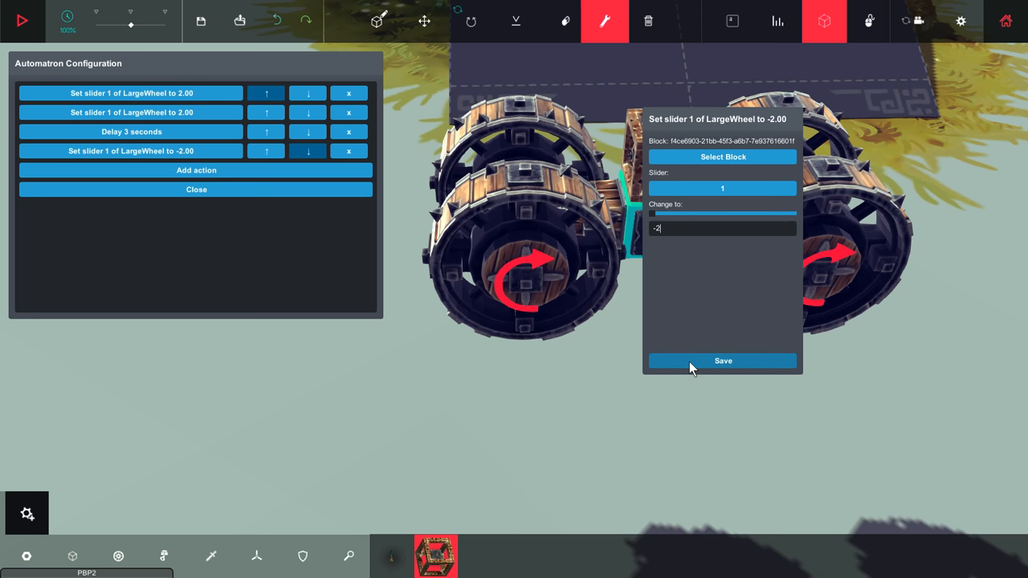
{"action": "left_click", "coordinate": [722, 361]}
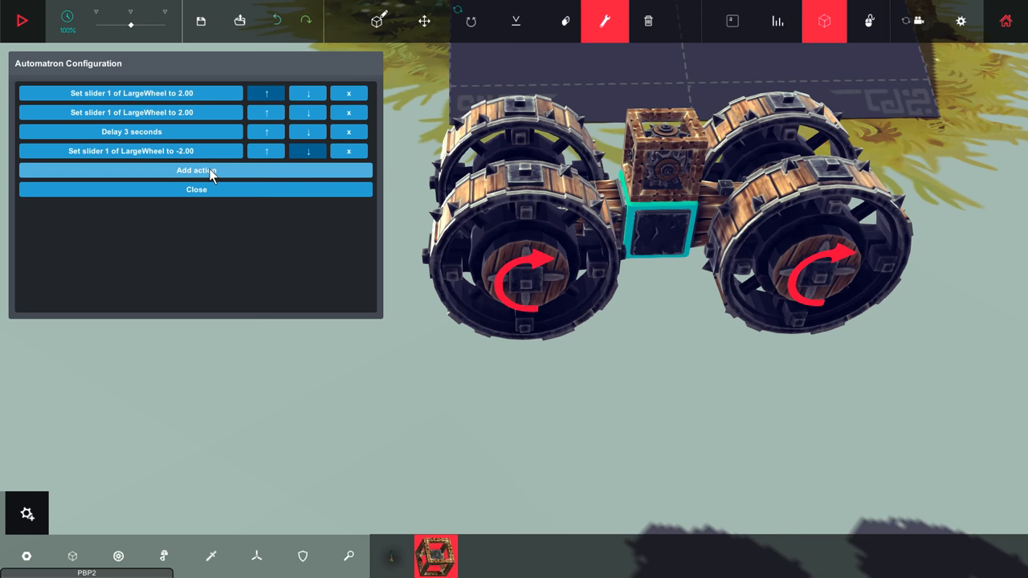
- Add a fifth slider-change action for the second LargeWheel and type -2 as target
{"action": "left_click", "coordinate": [196, 170]}
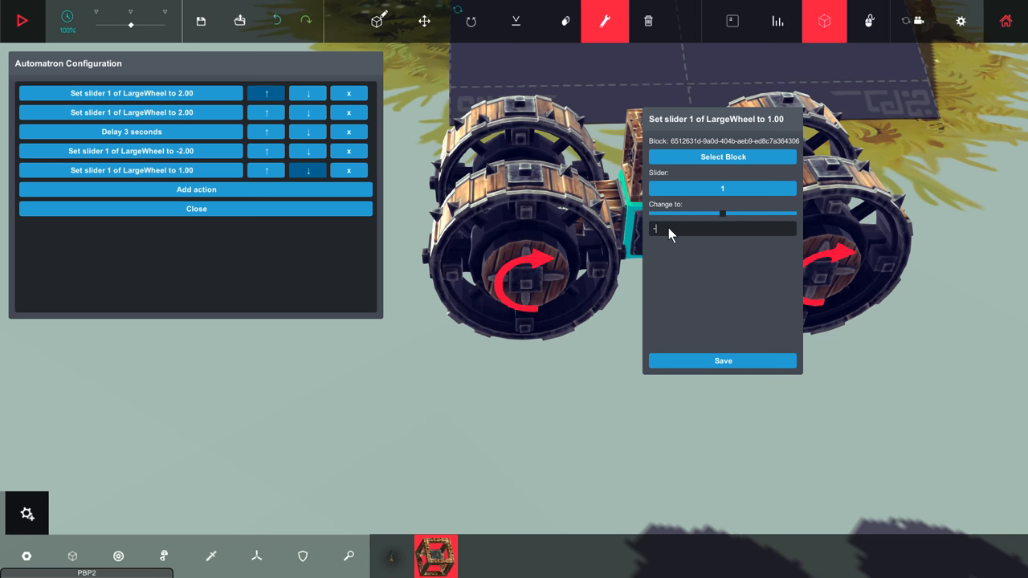
{"action": "type", "text": "-2"}
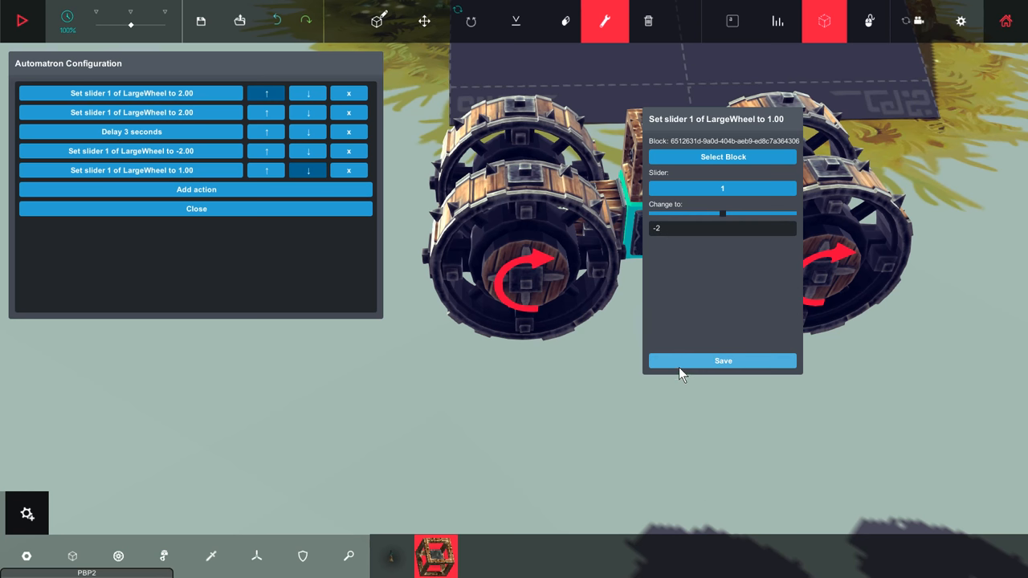